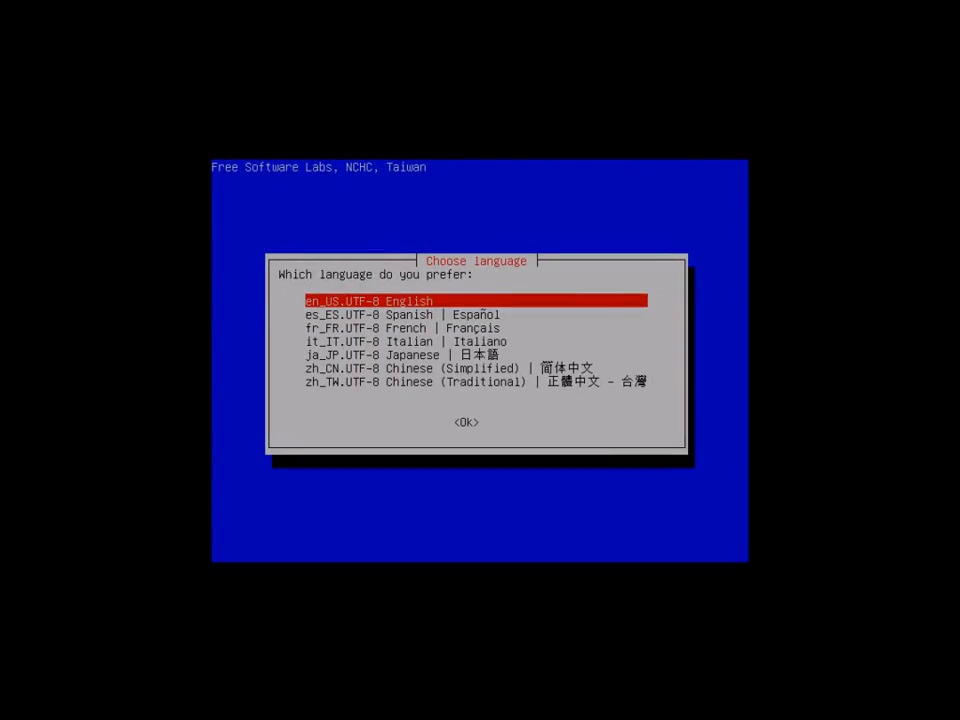
# - Choose English, keep the keymap, and configure X manually at 1024x768 with default colour depth
pyautogui.click(466, 420)
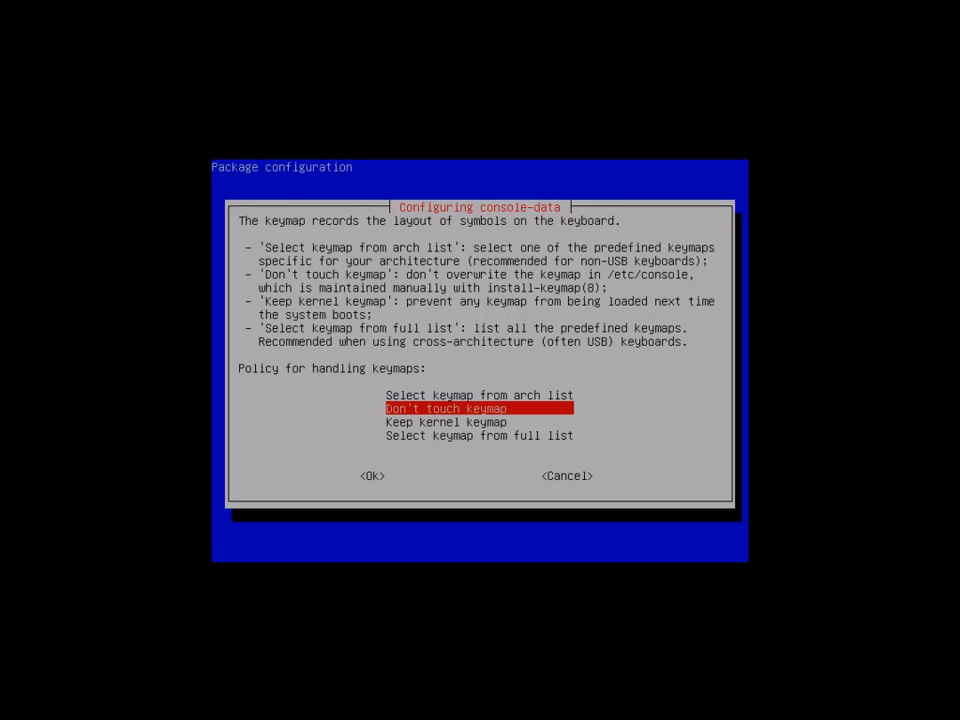
pyautogui.click(372, 476)
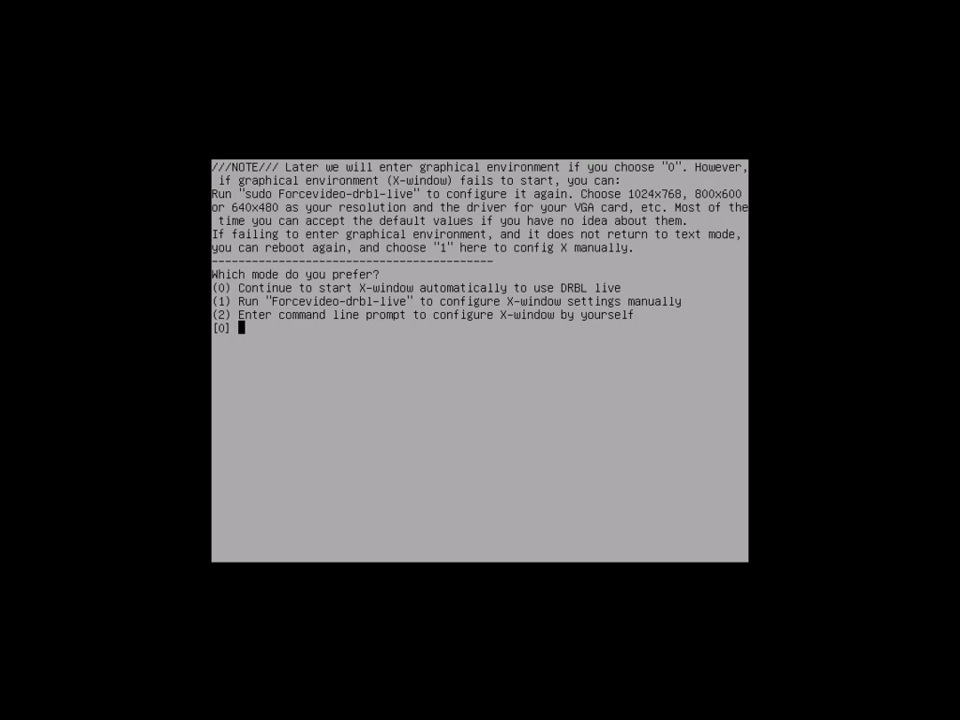
pyautogui.write('1')
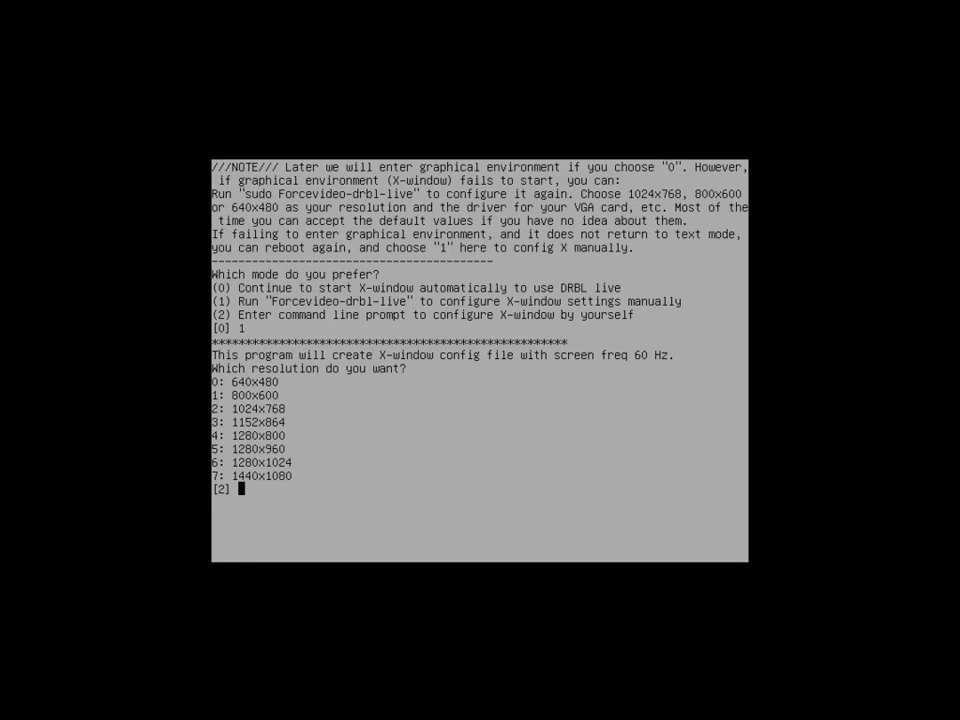
pyautogui.write('2')
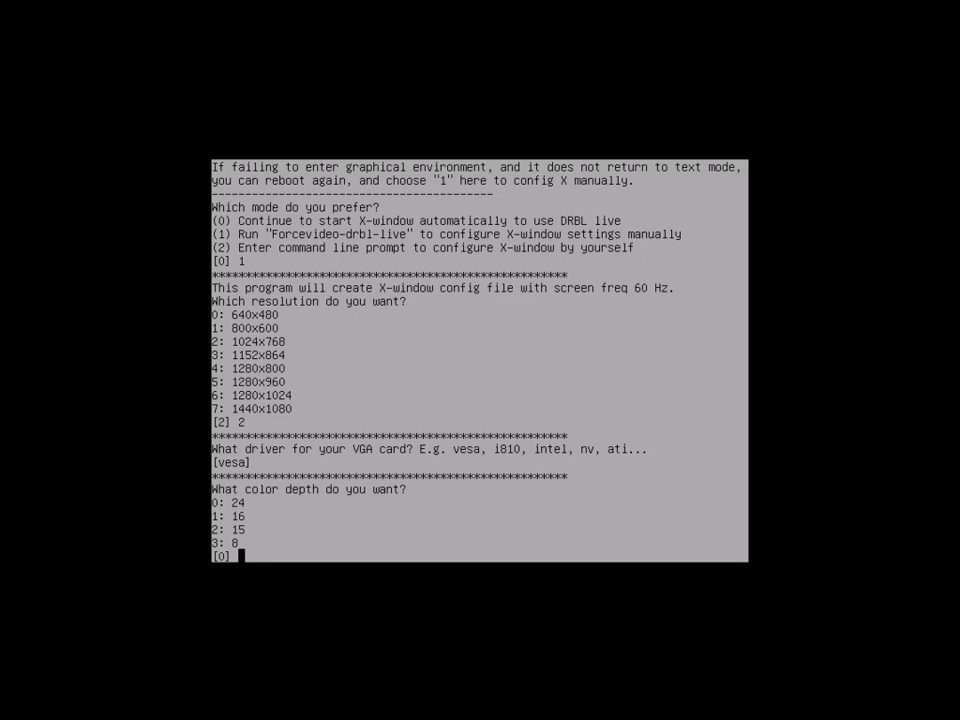
pyautogui.press('Return')
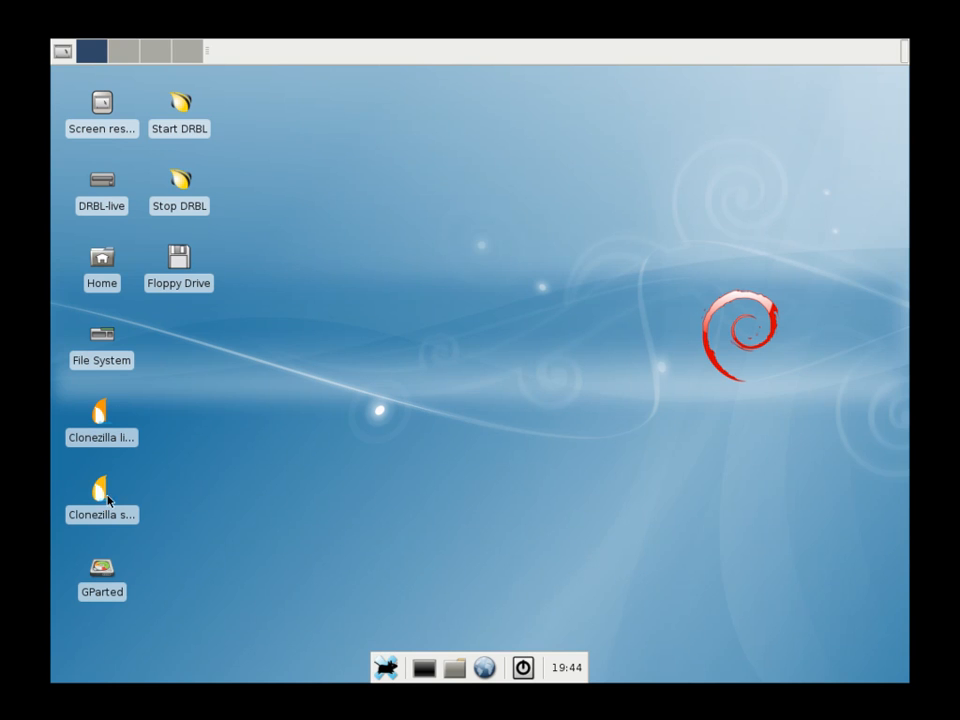
# - Launch the Clonezilla server setup and have eth0 obtain its address via DHCP
pyautogui.doubleClick(100, 496)
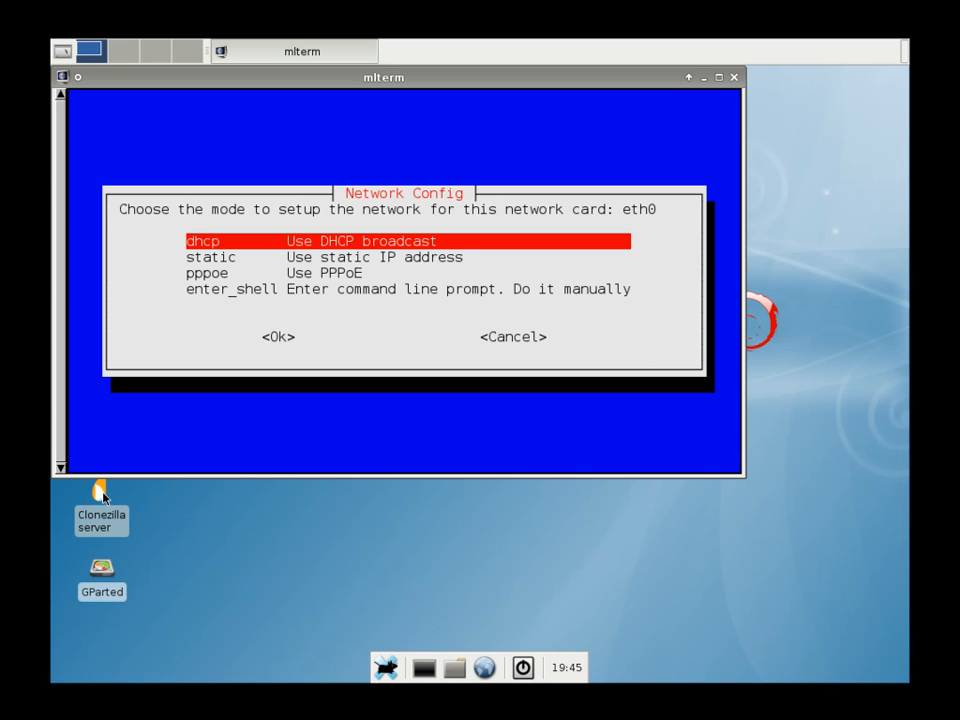
pyautogui.click(276, 336)
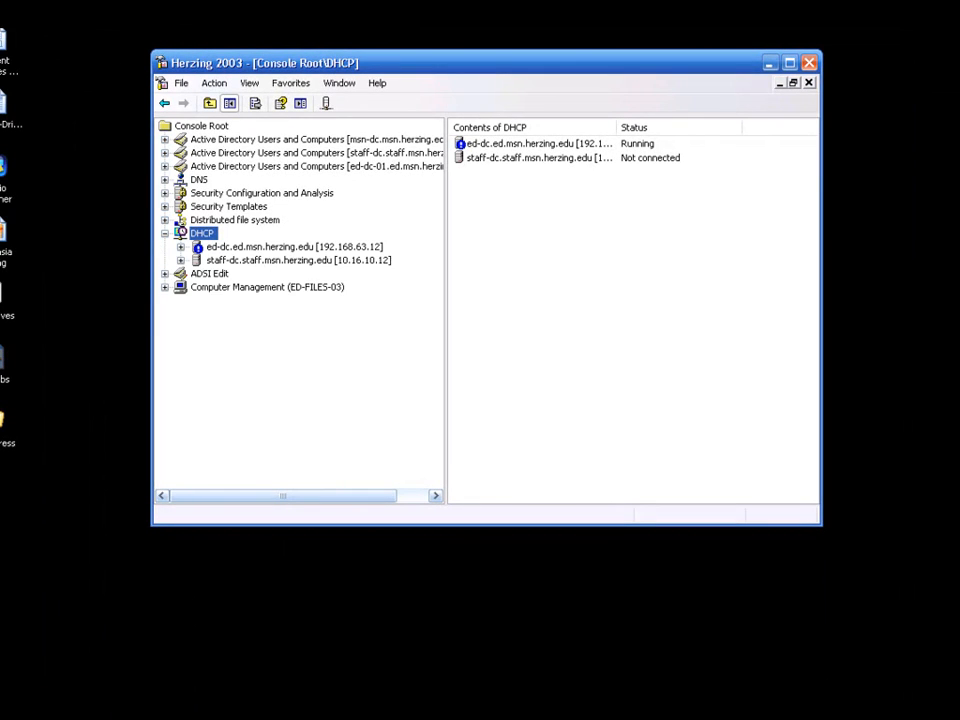
# - Set scope 192.168.102.0's 066 Boot Server Host Name option to 192.168.102.20
pyautogui.click(196, 248)
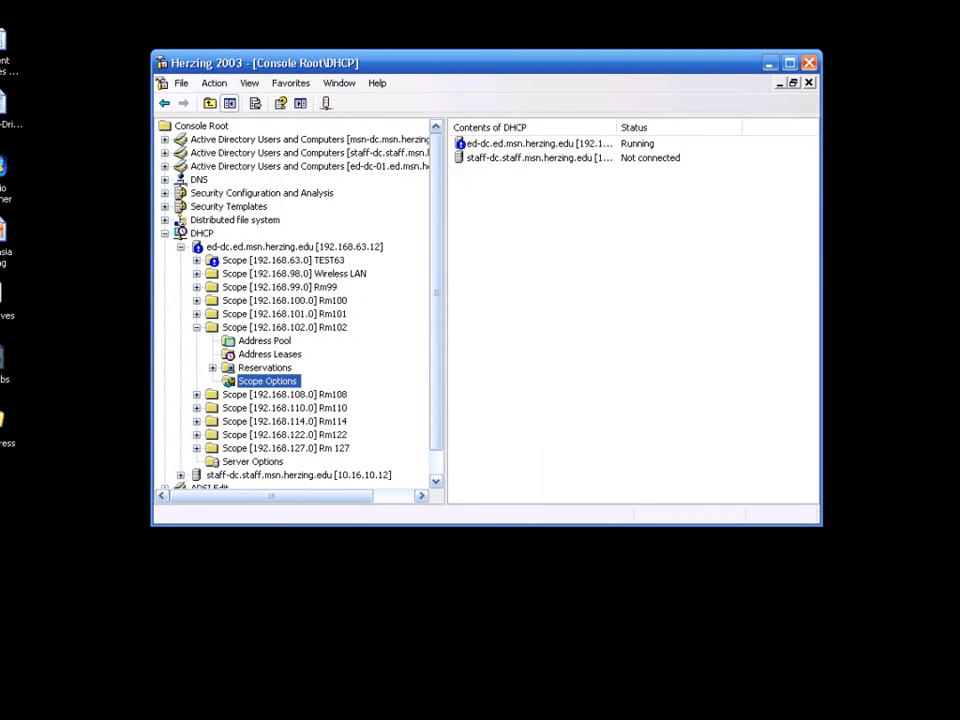
pyautogui.click(266, 380)
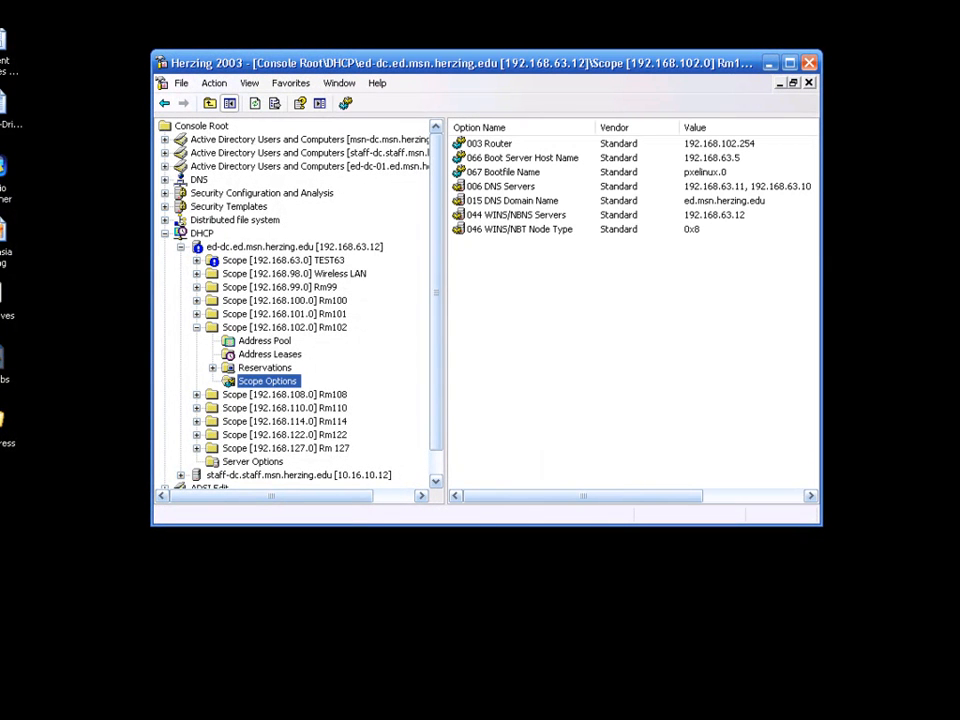
pyautogui.rightClick(520, 158)
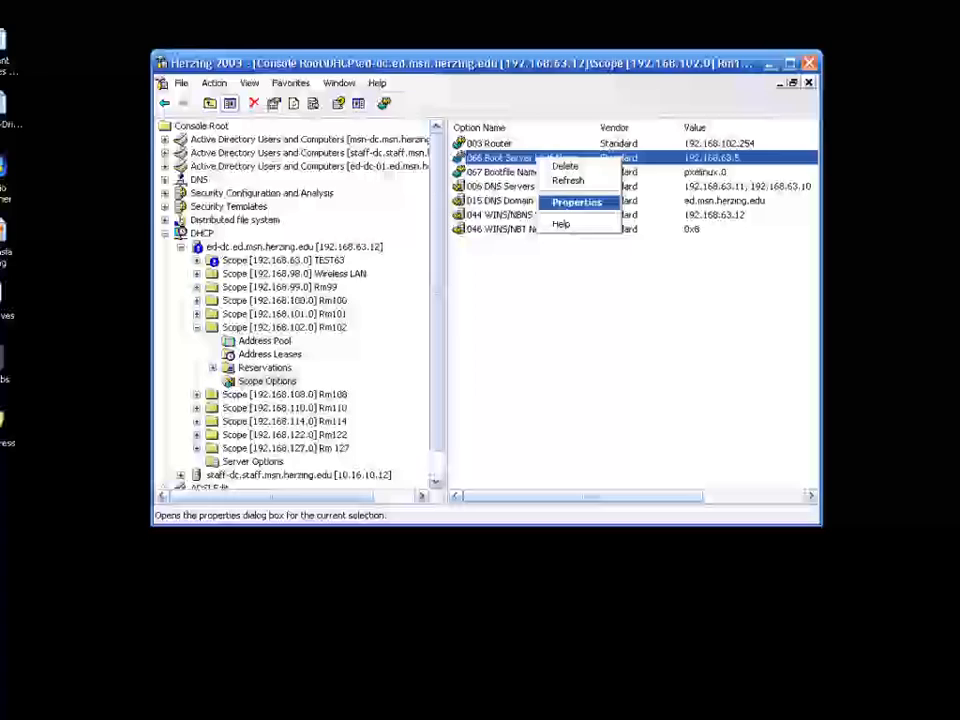
pyautogui.click(576, 202)
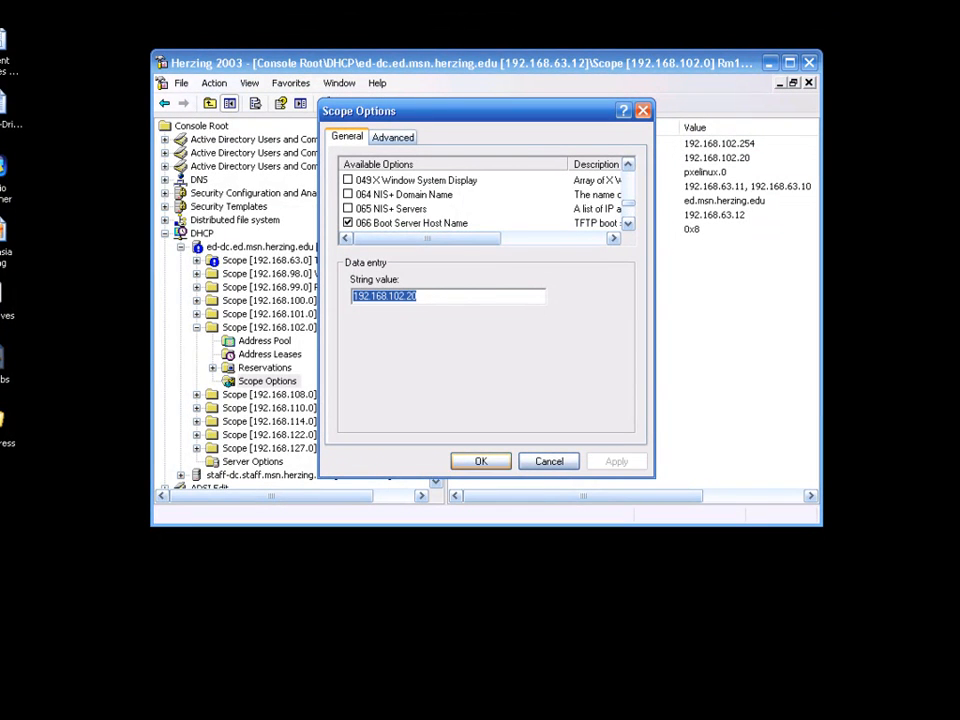
pyautogui.click(480, 460)
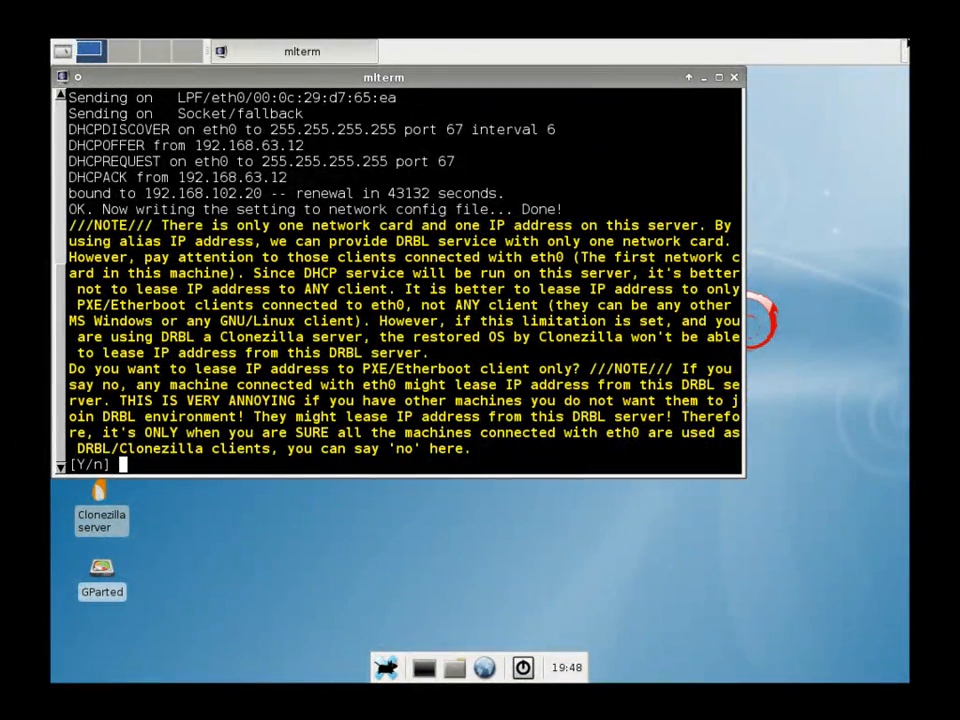
# - Lease addresses to all clients (n to PXE-only) and store images in the top local directory
pyautogui.write('n')
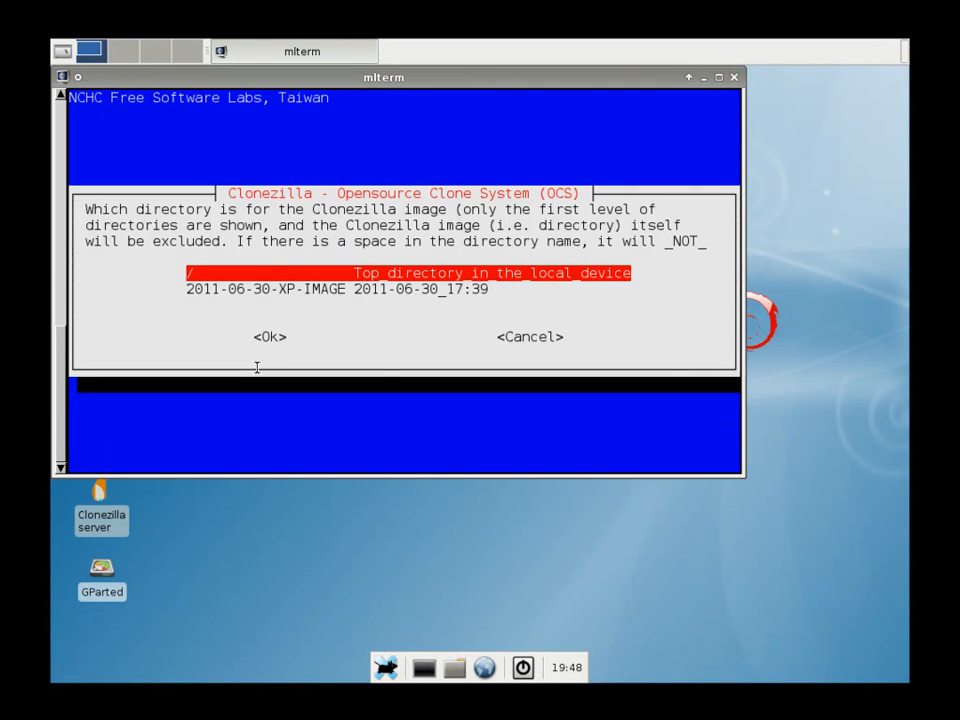
pyautogui.click(268, 336)
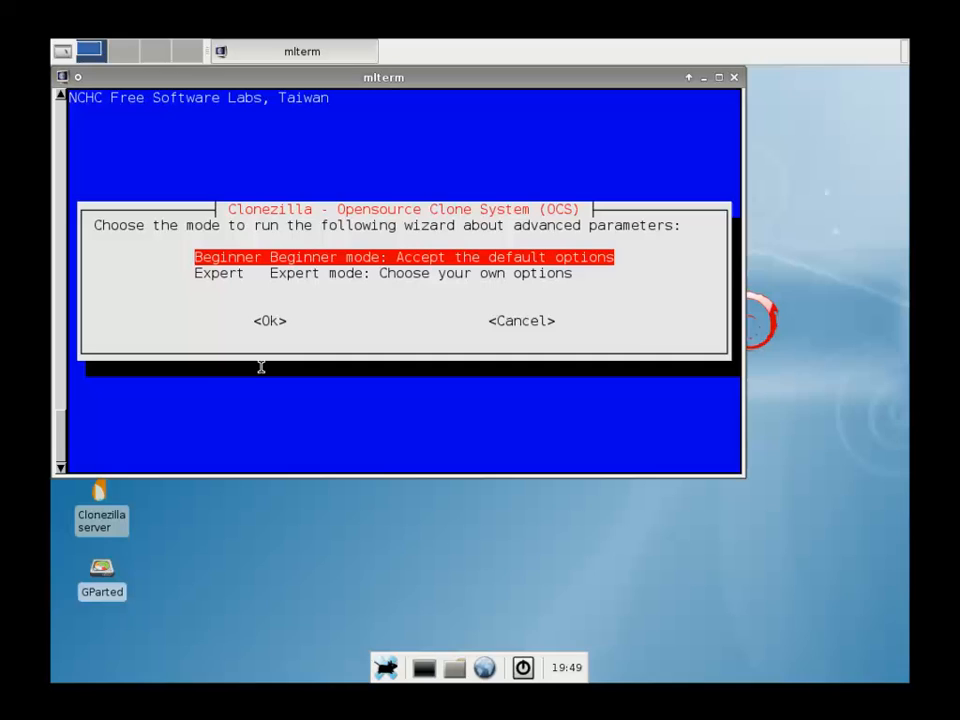
# - Run the wizard in expert mode to save a whole disk image, naming image and device now
pyautogui.press('Down')
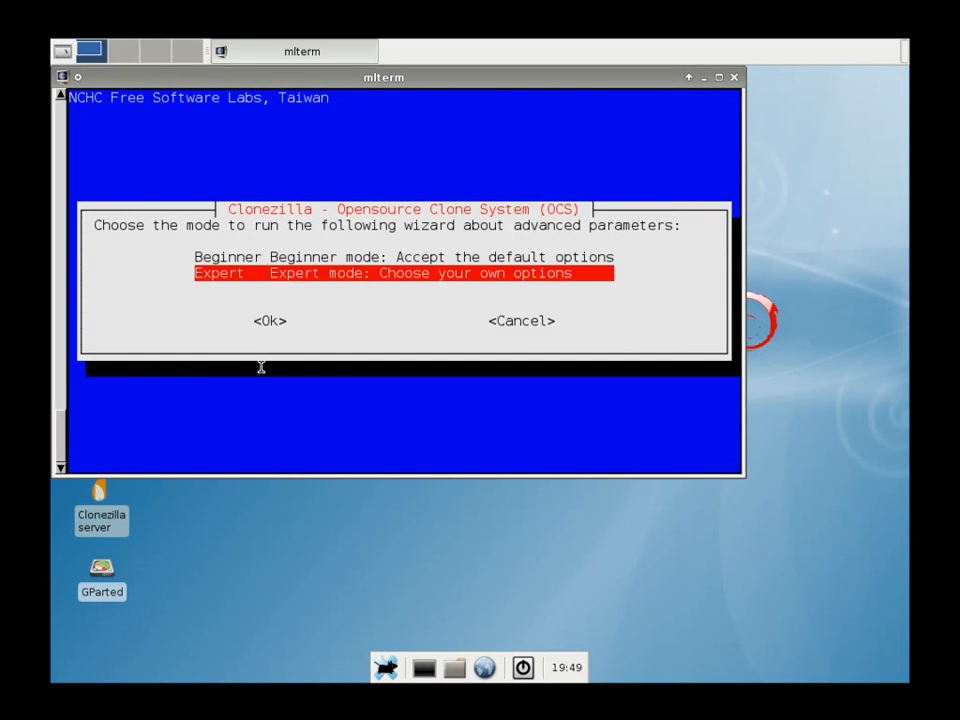
pyautogui.click(268, 320)
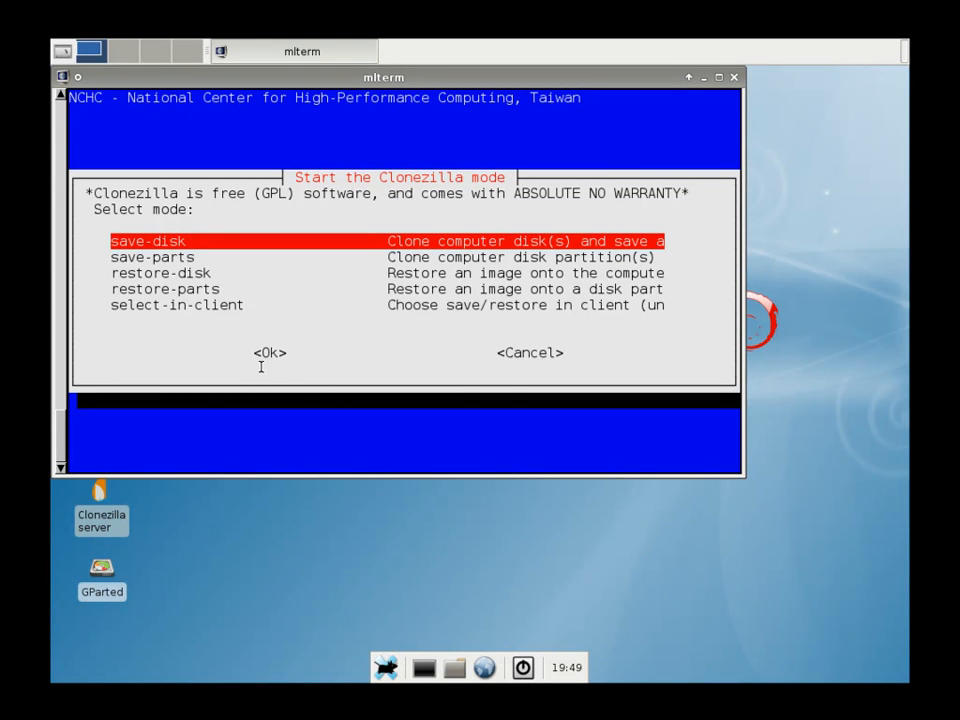
pyautogui.click(270, 352)
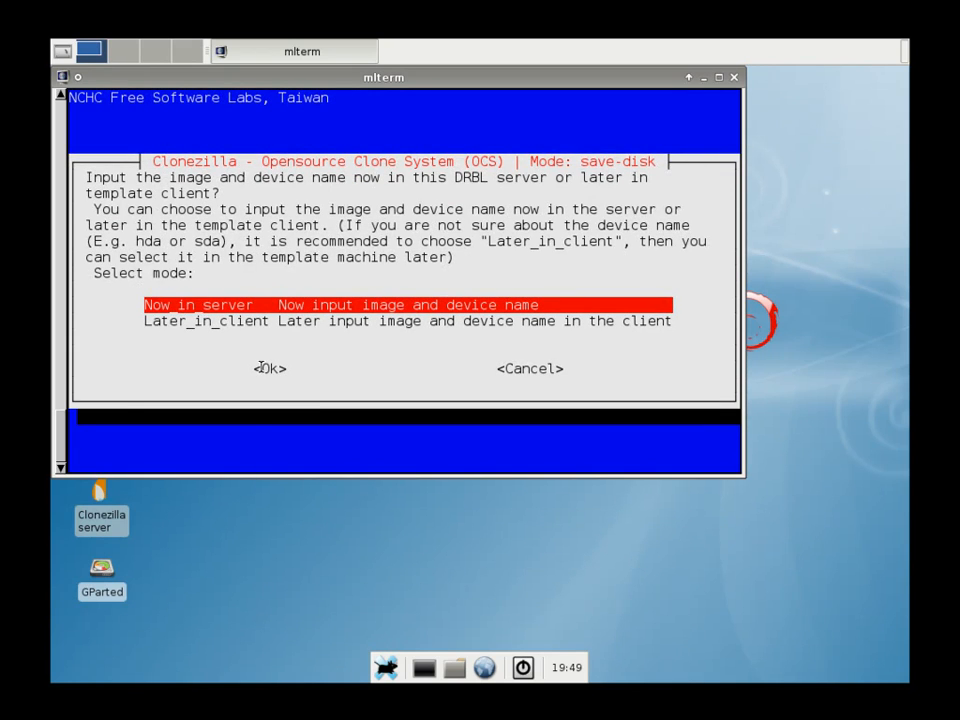
pyautogui.click(270, 368)
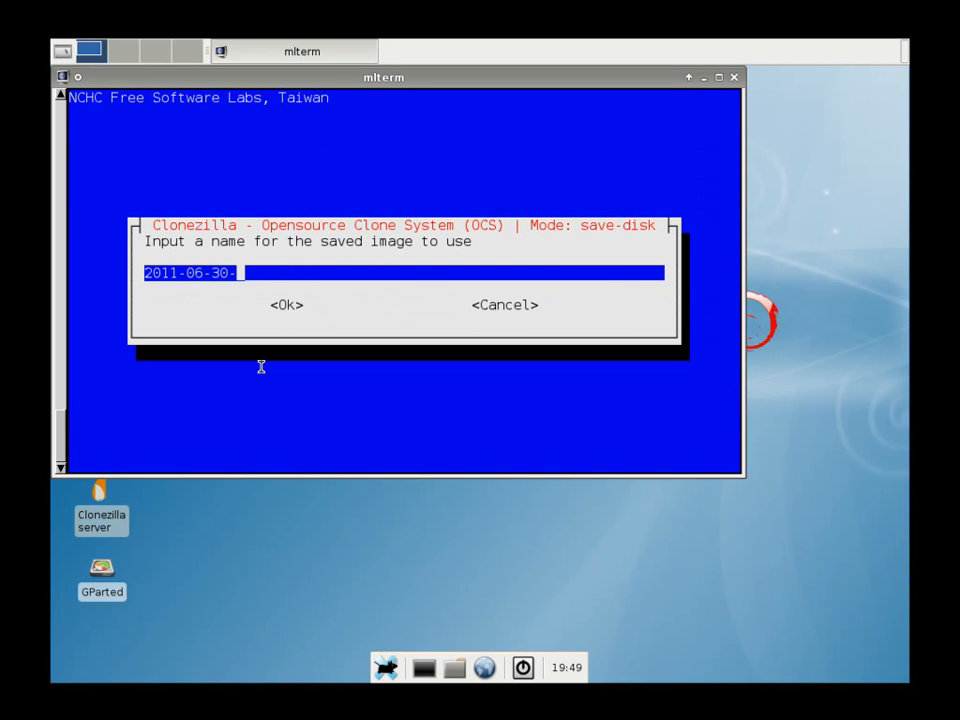
# - Name the image NEW XP-IMAGE and set hda as the source disk to save
pyautogui.write('NEW_')
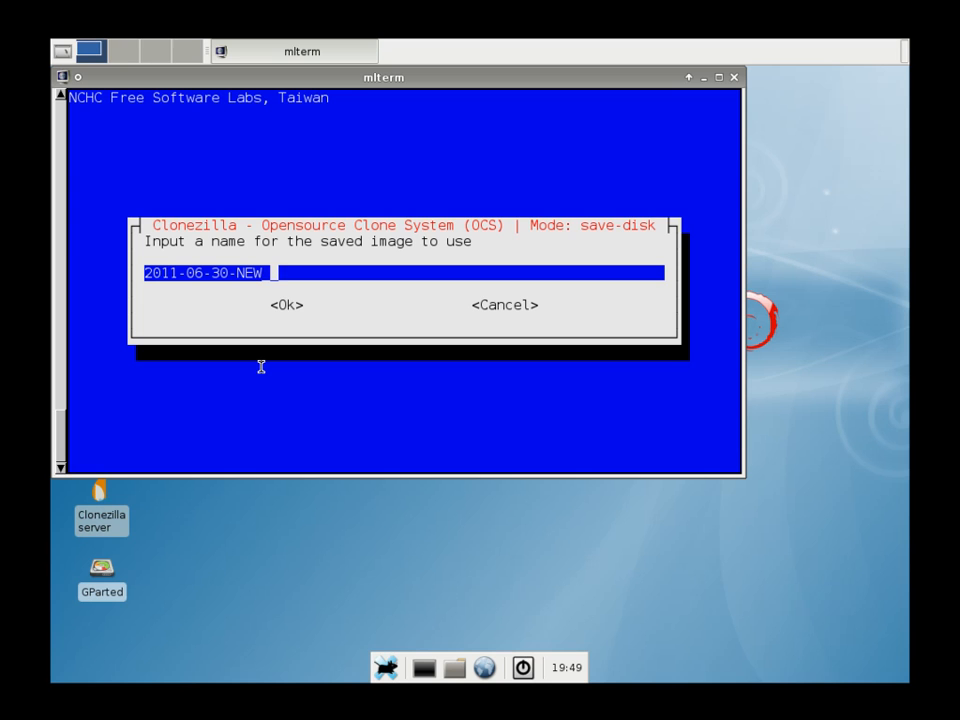
pyautogui.write('XP-IMAGE')
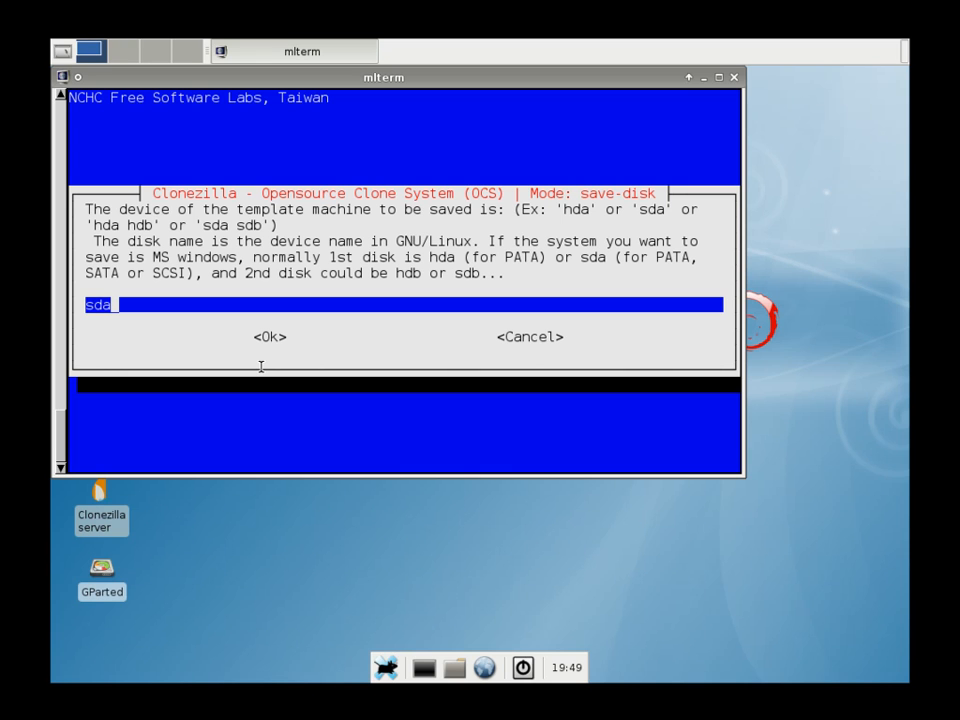
pyautogui.press('BackSpace')
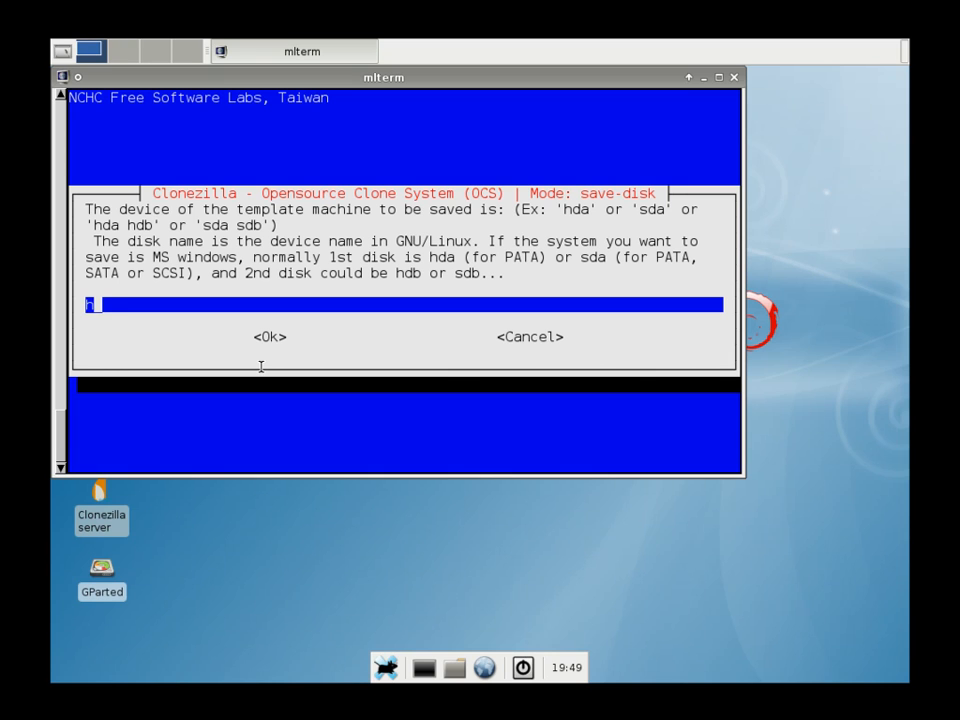
pyautogui.write('hda')
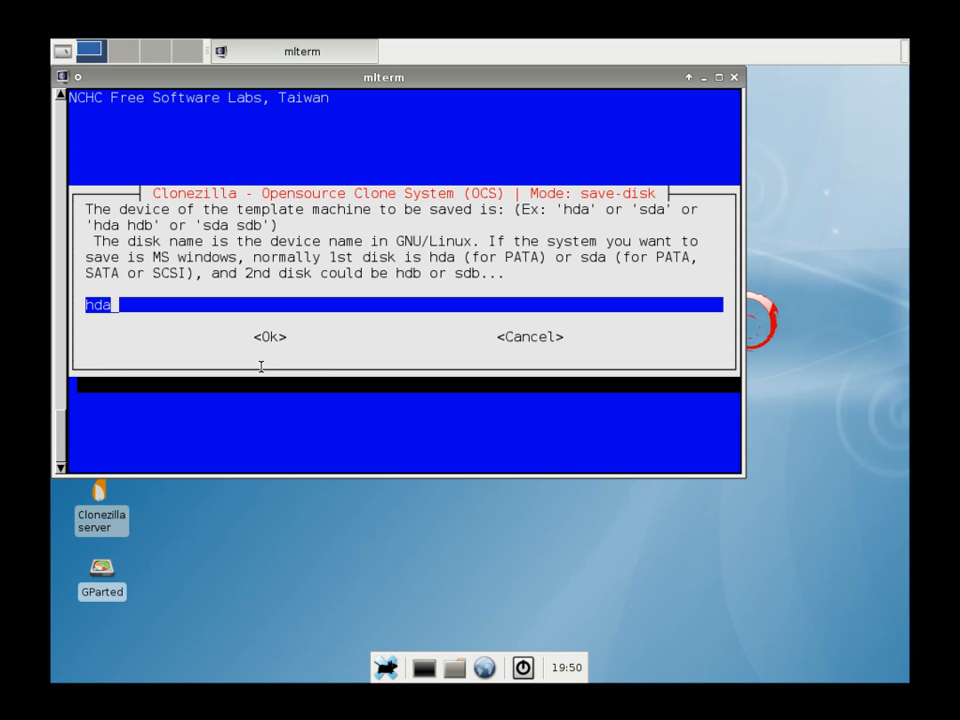
pyautogui.moveTo(184, 398)
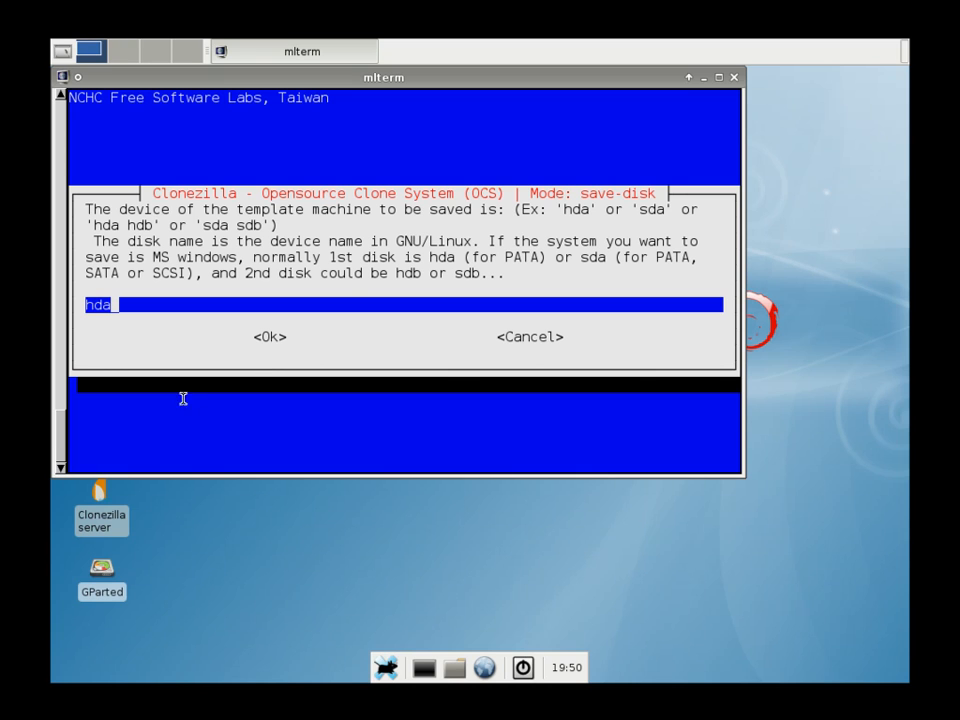
pyautogui.moveTo(286, 284)
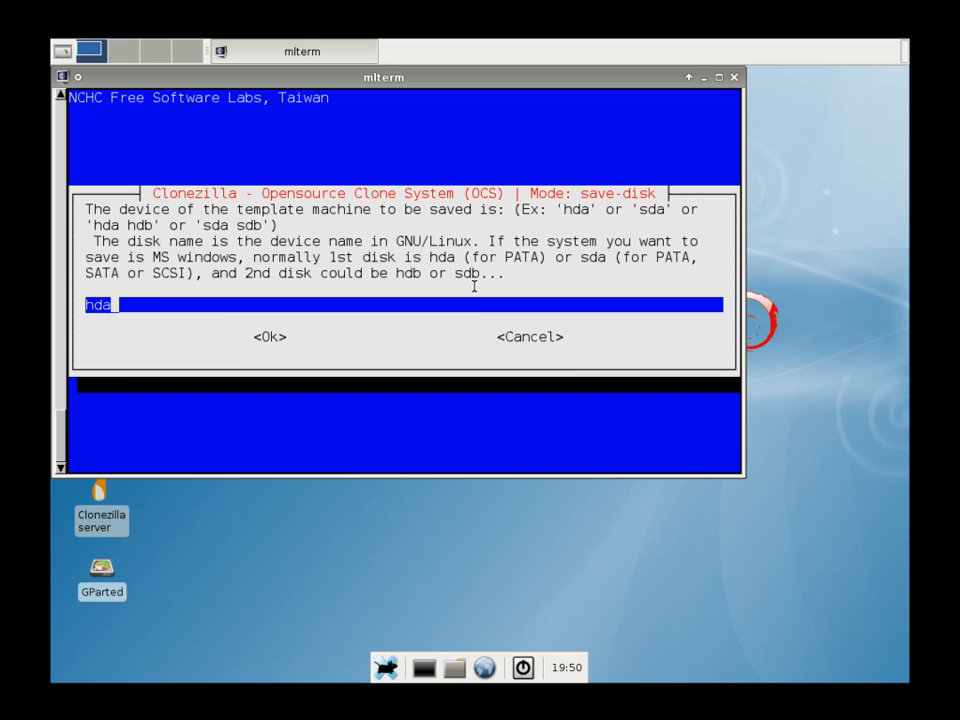
pyautogui.click(268, 336)
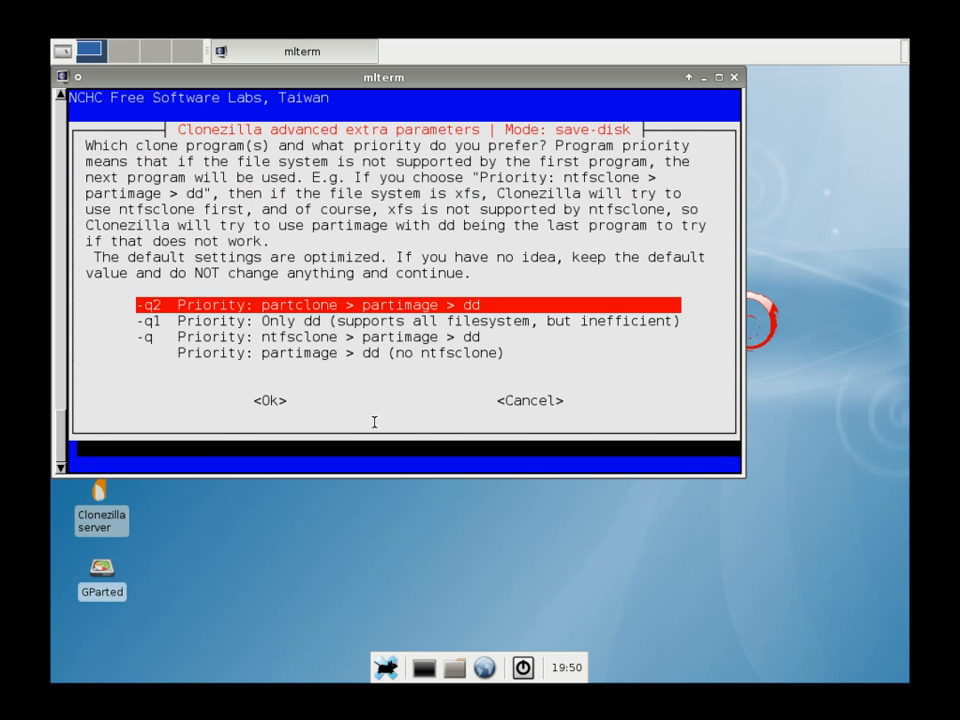
# - Keep default priority and -z1p compression, power clients off after cloning, and set split size 0
pyautogui.click(268, 400)
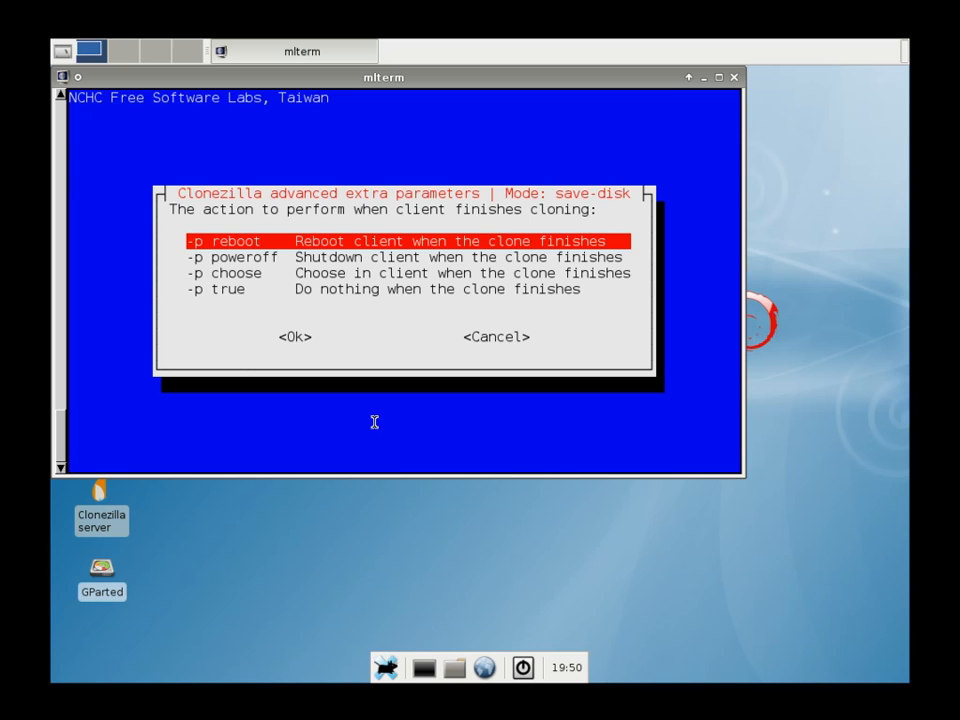
pyautogui.press('Down')
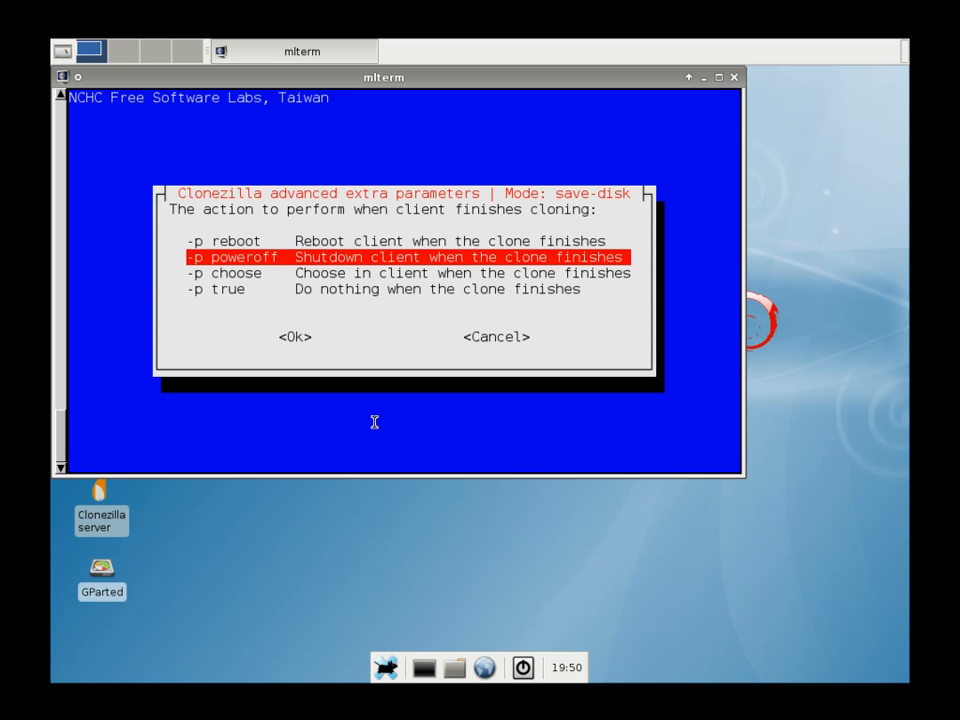
pyautogui.click(294, 336)
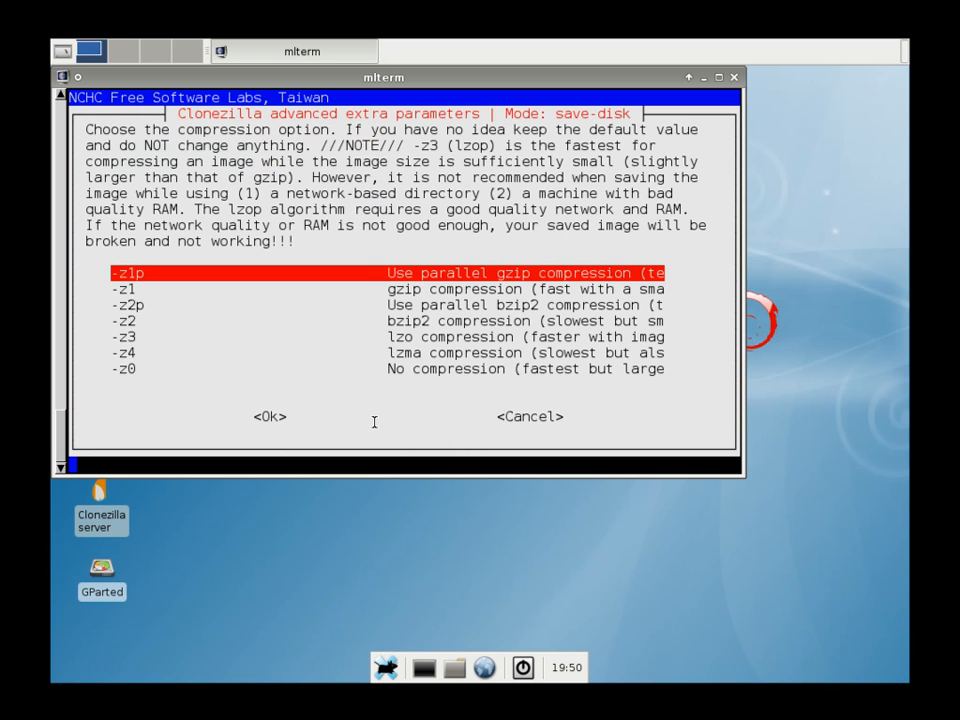
pyautogui.click(268, 416)
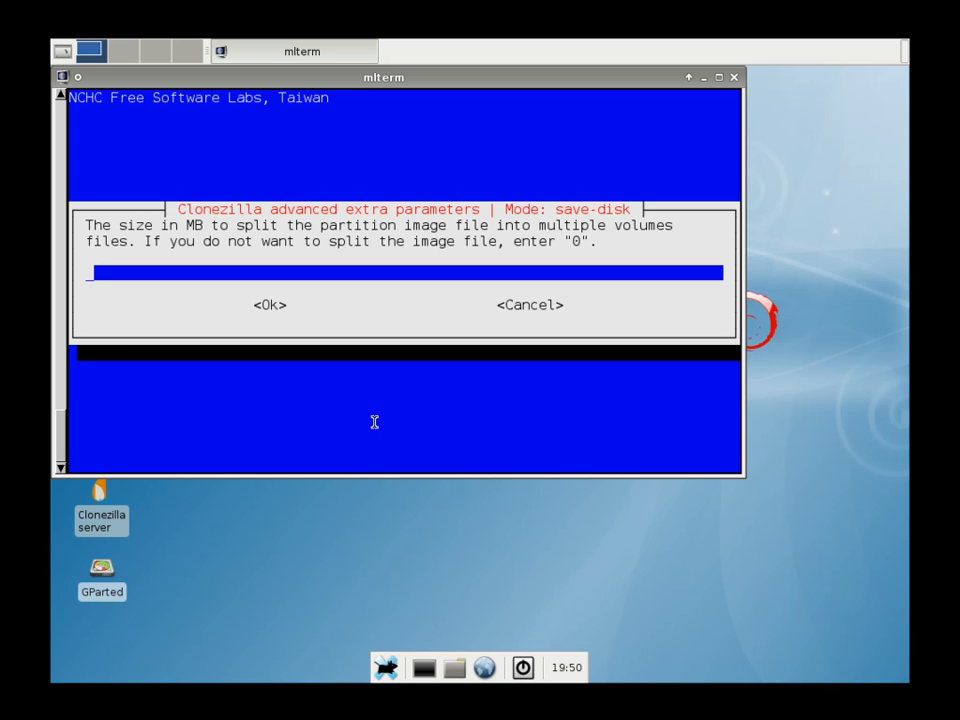
pyautogui.write('0')
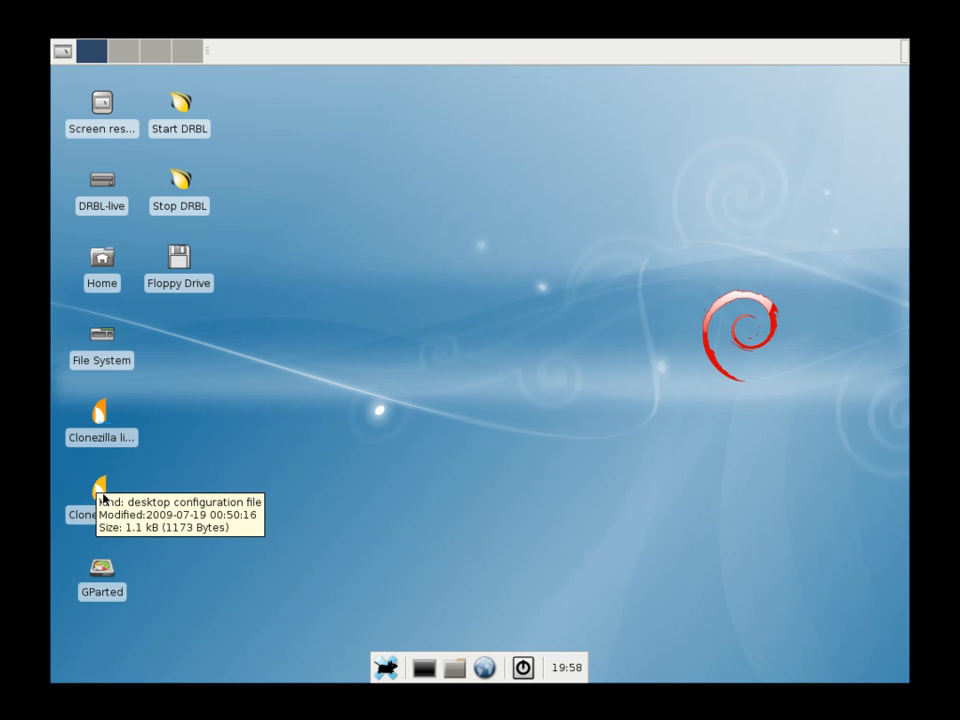
# - Start a restore-disk job from the Clonezilla server icon and accept the default advanced options
pyautogui.doubleClick(100, 500)
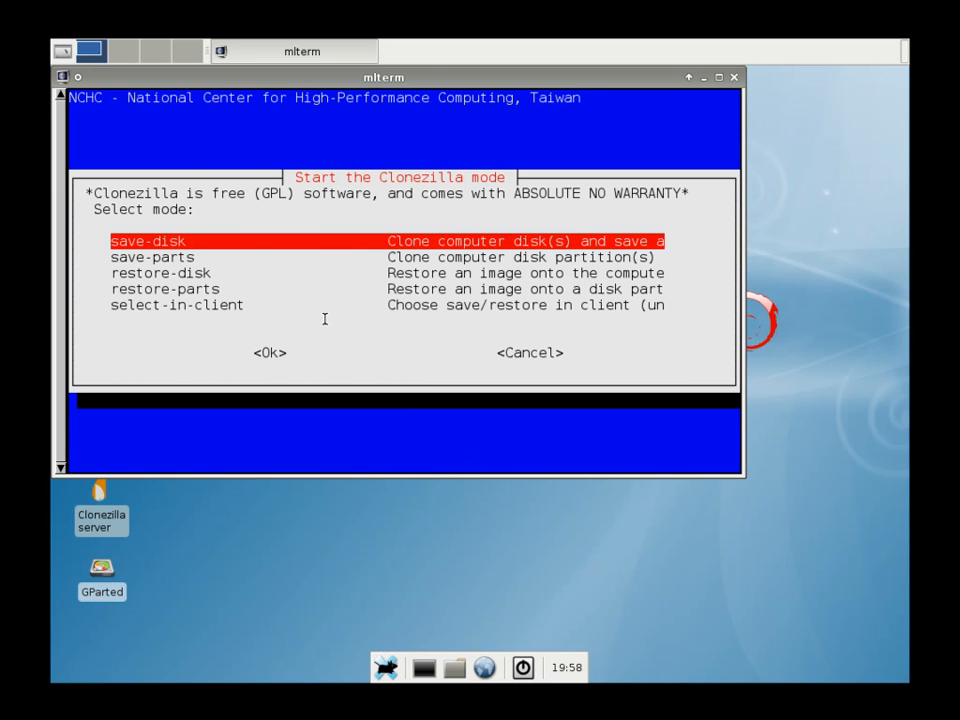
pyautogui.press('Down')
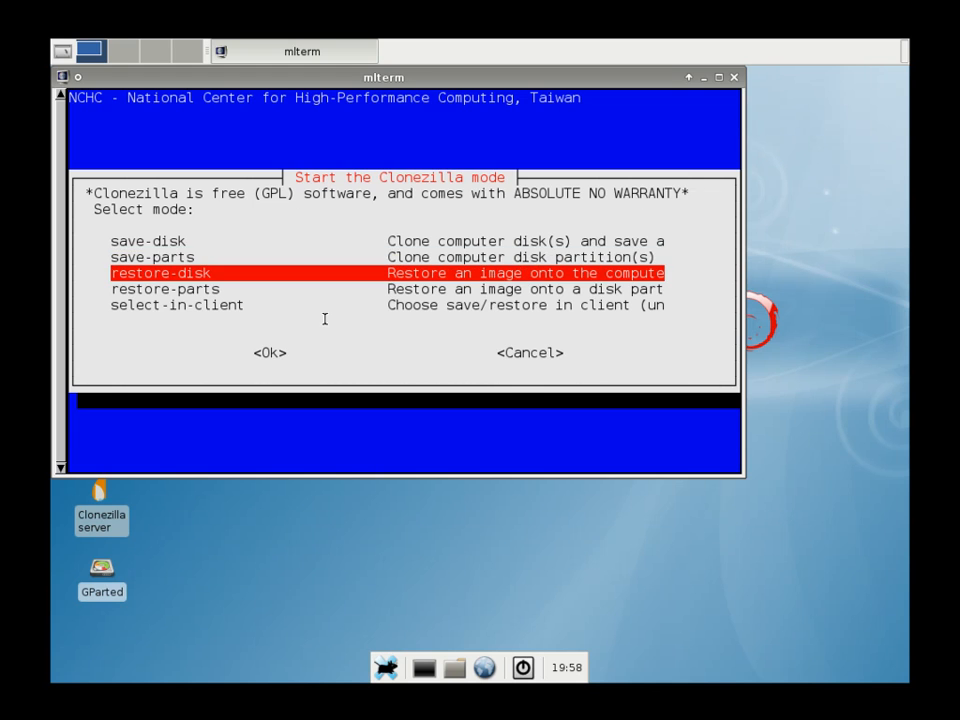
pyautogui.click(268, 352)
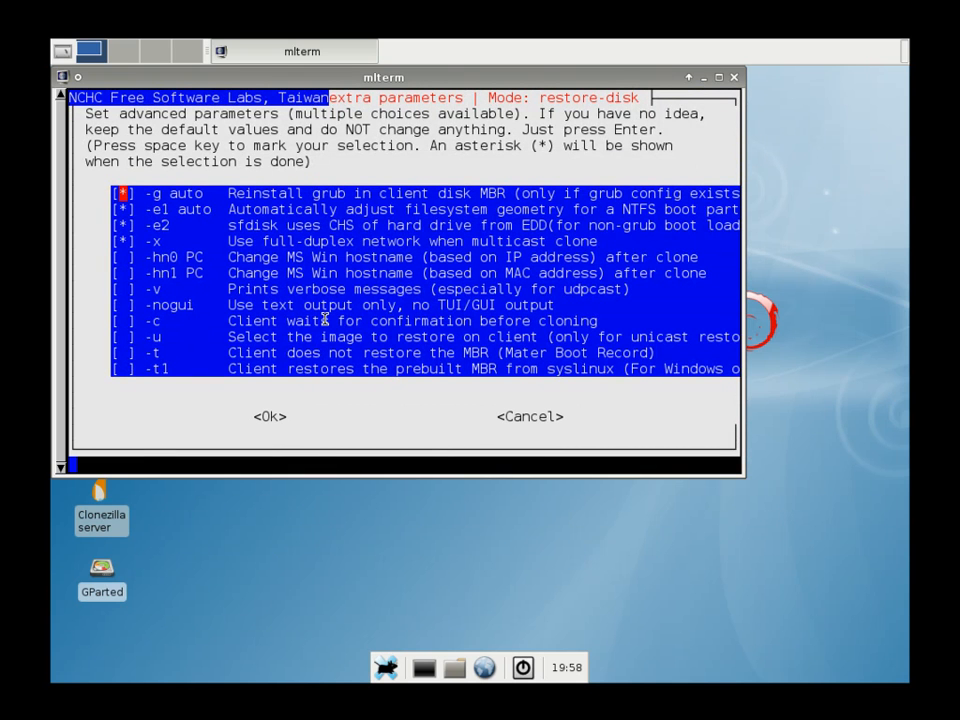
pyautogui.press('space')
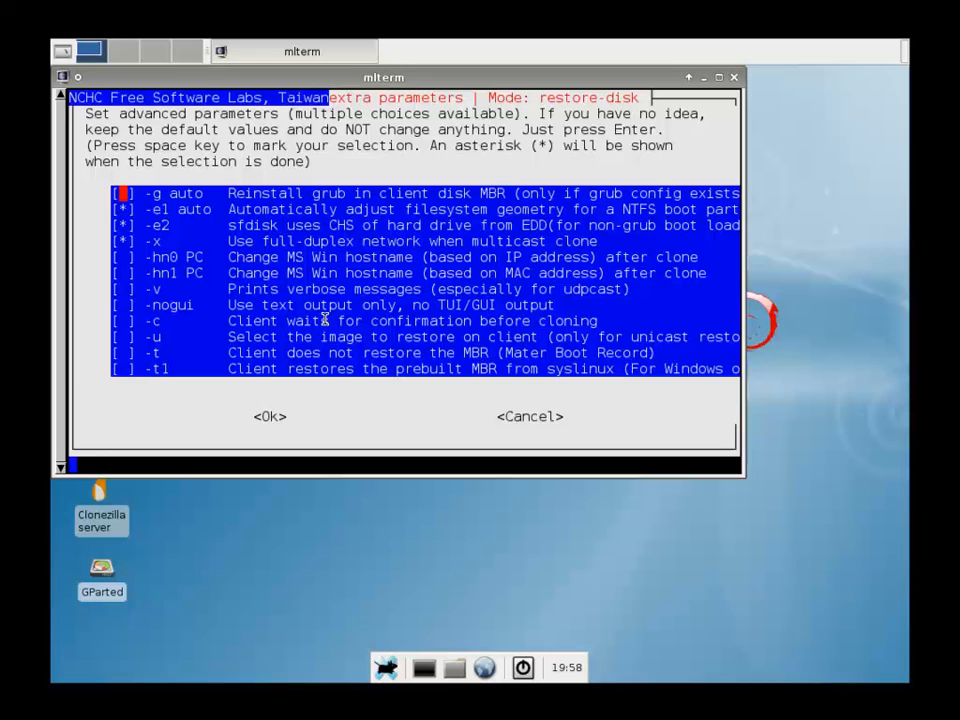
pyautogui.moveTo(244, 262)
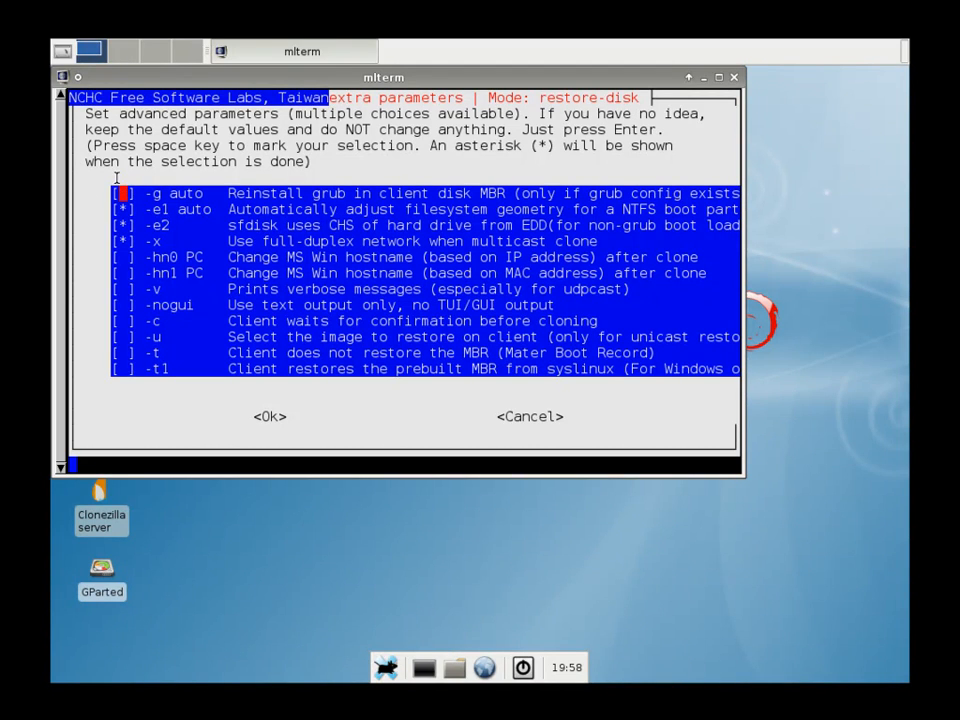
pyautogui.moveTo(138, 502)
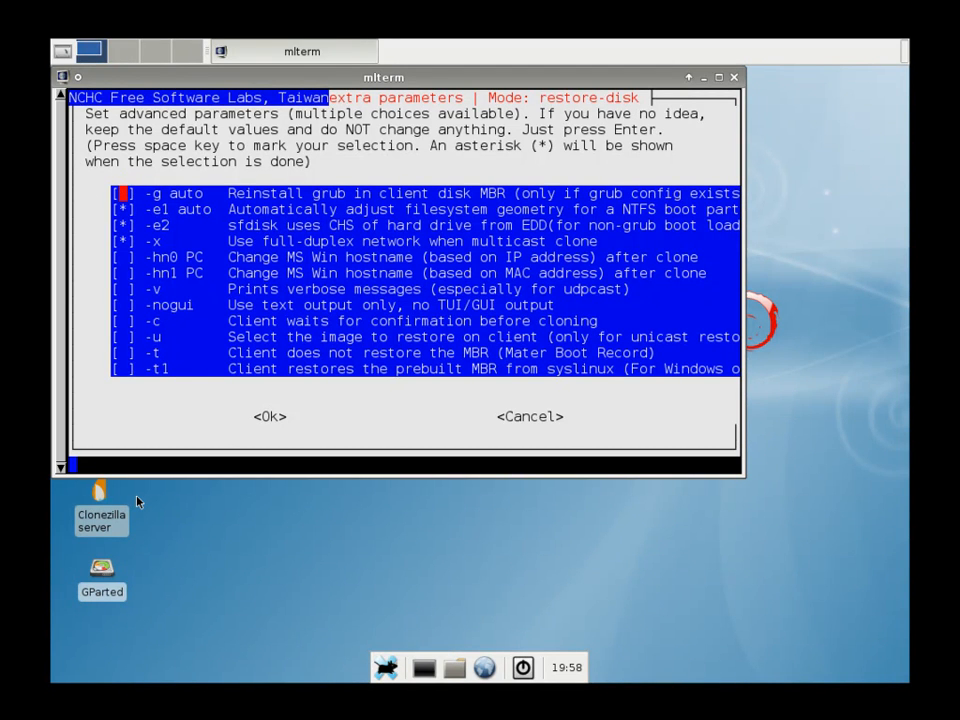
pyautogui.click(268, 416)
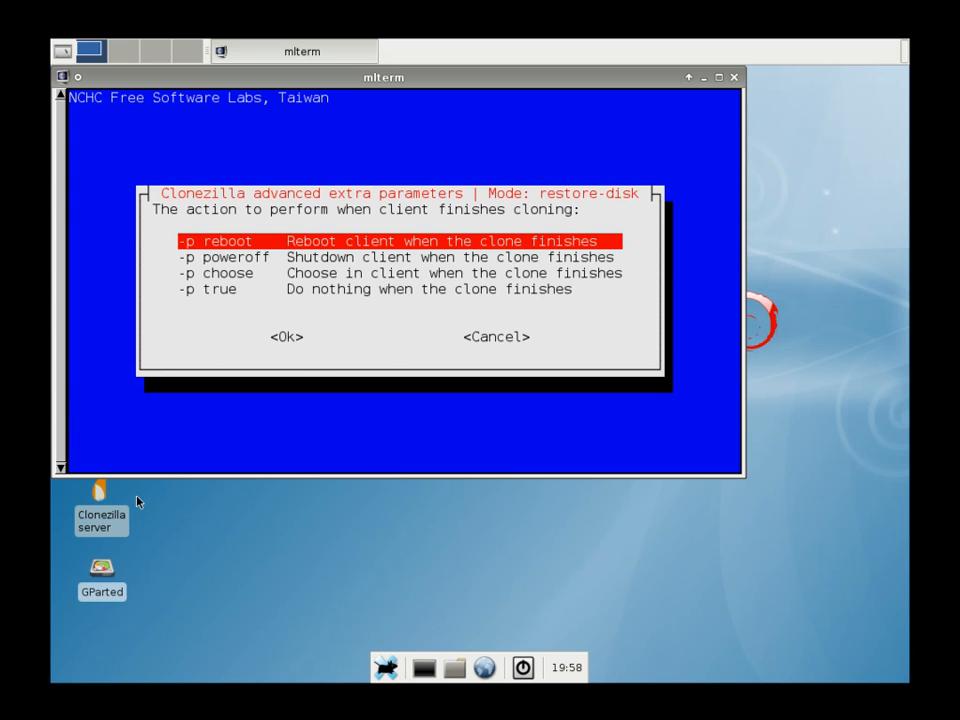
# - Power clients off after restoring and pick 2011-06-30-NEW-XP-IMAGE as the image
pyautogui.press('Down')
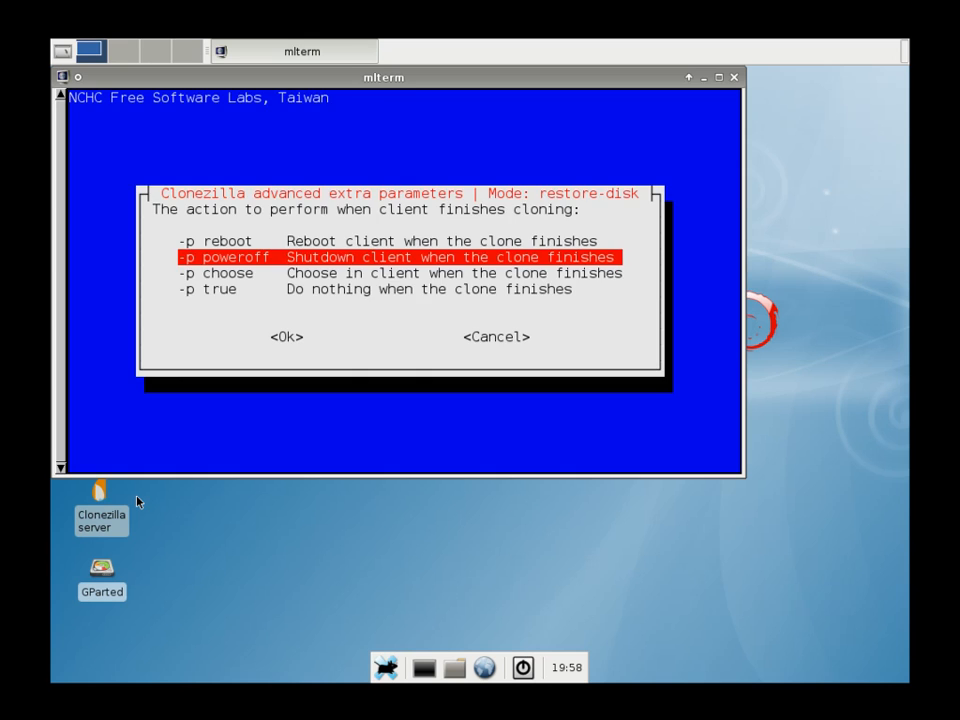
pyautogui.click(286, 336)
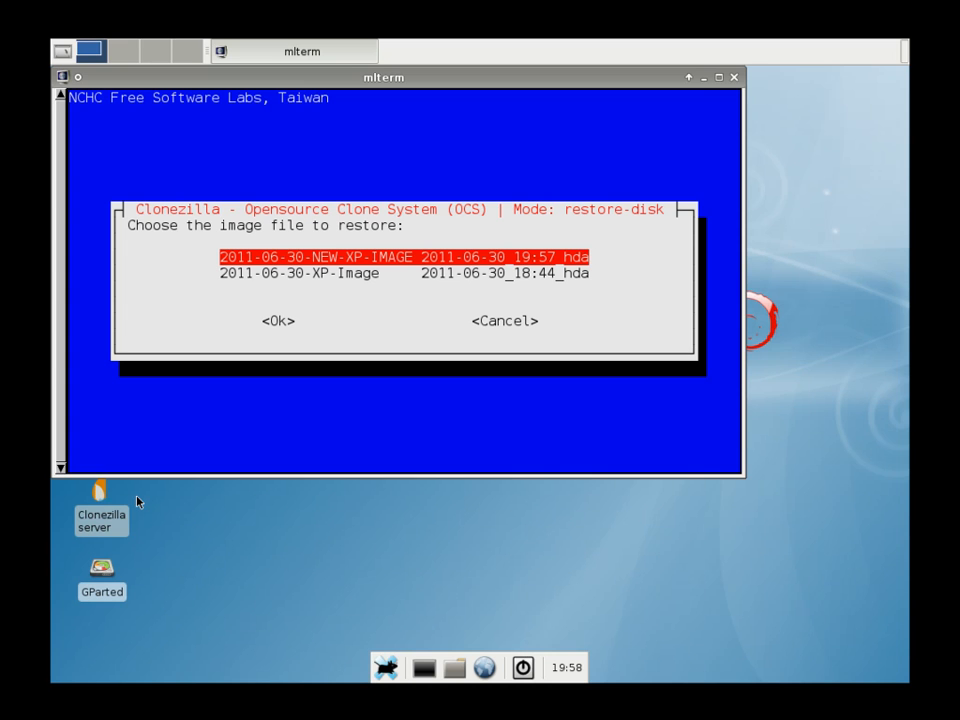
pyautogui.click(276, 320)
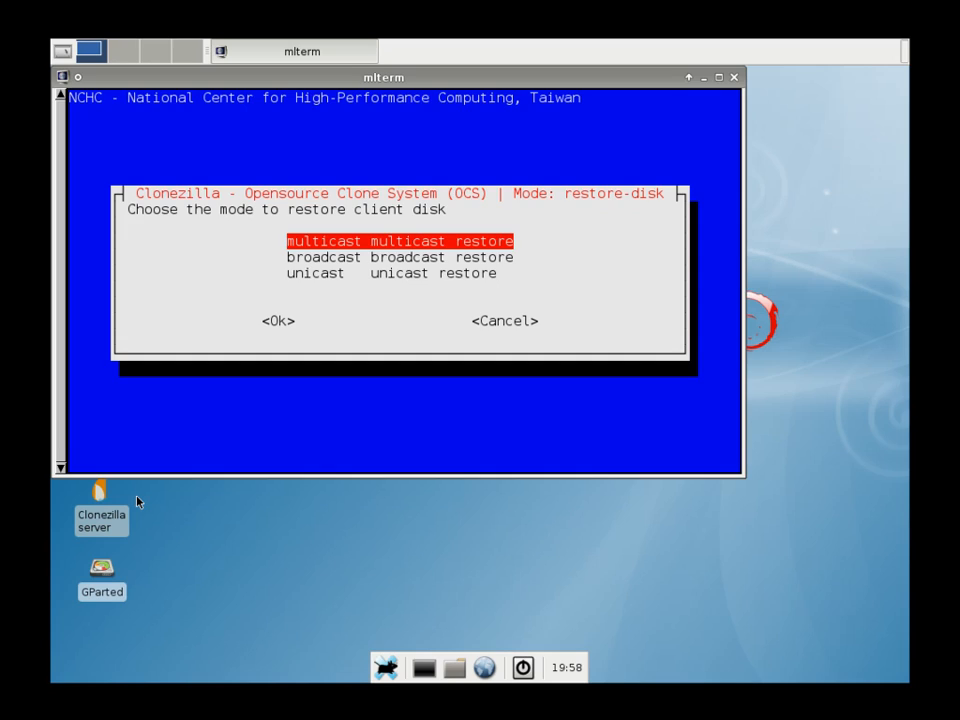
# - Restore by multicast using clients-to-wait, waiting for 1 client
pyautogui.click(270, 320)
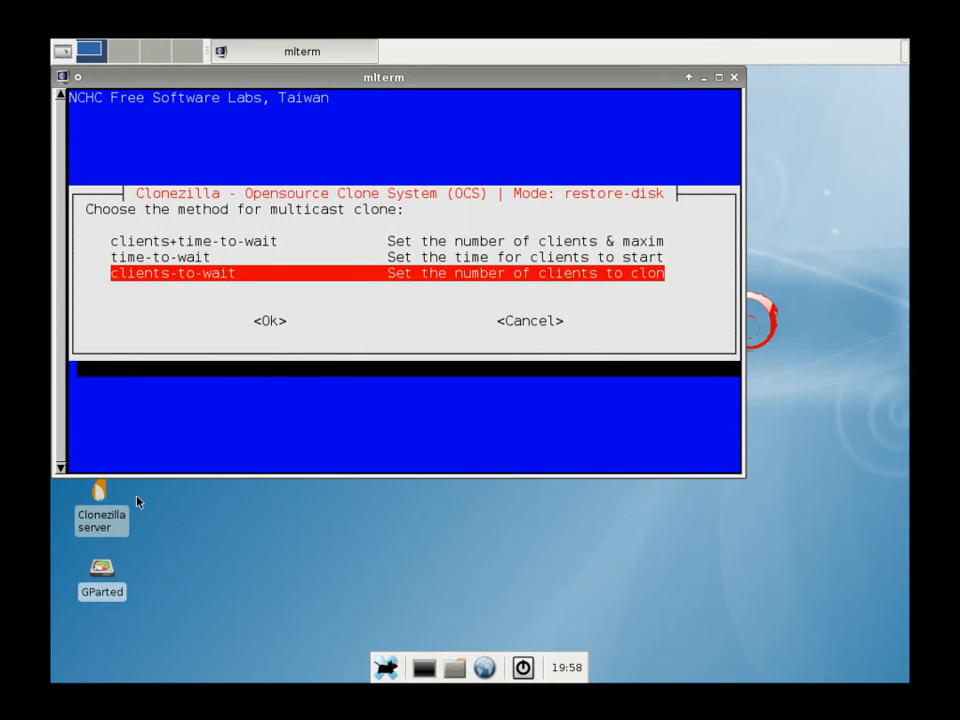
pyautogui.click(270, 320)
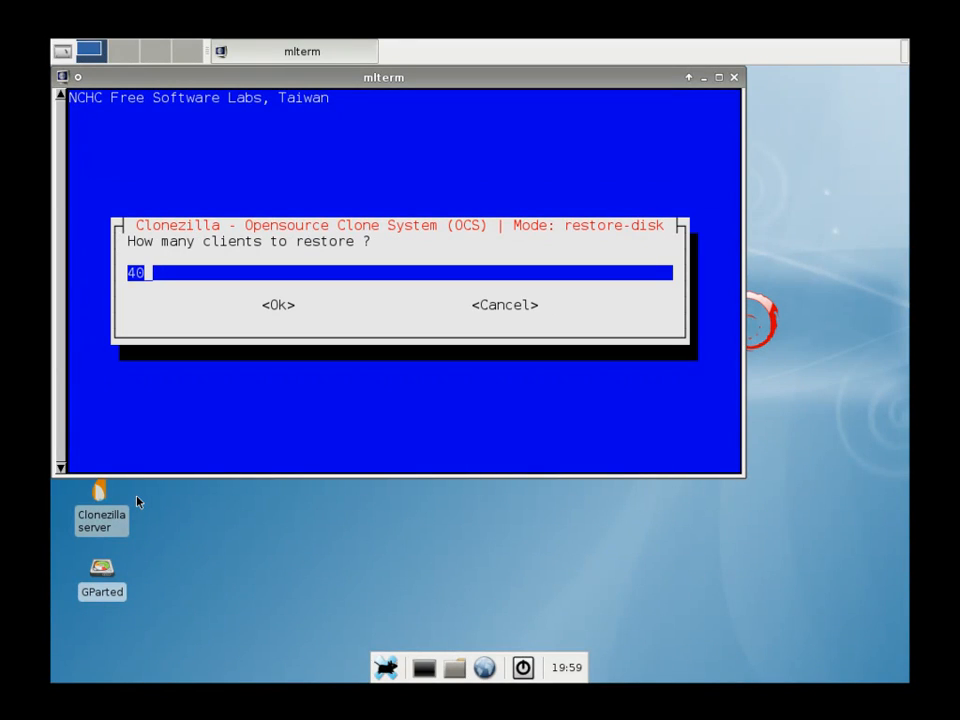
pyautogui.write('1')
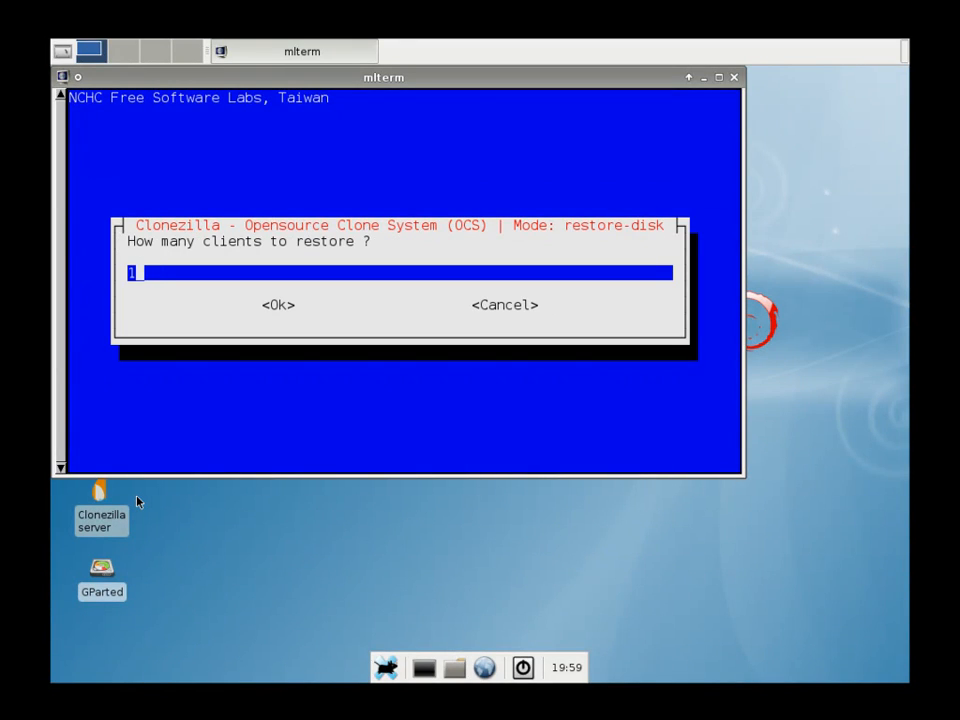